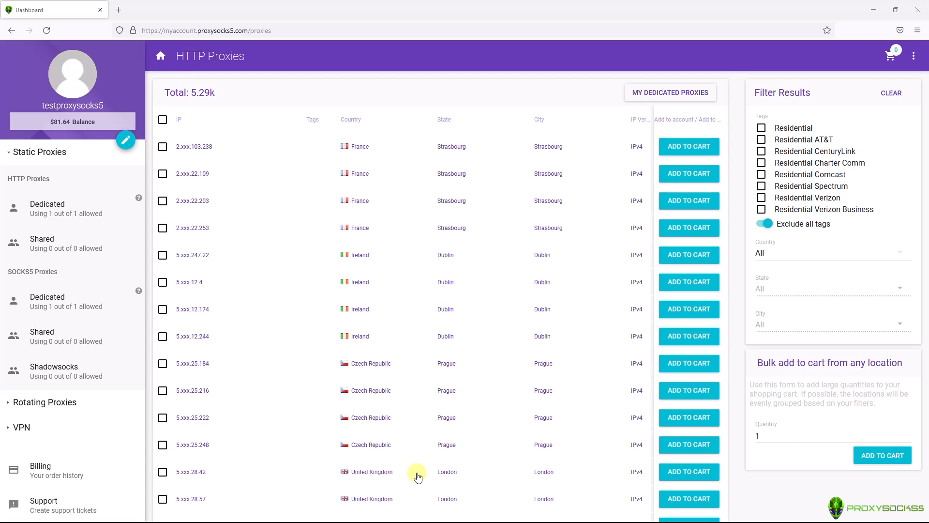
{"action": "mouse_move", "coordinate": [101, 200]}
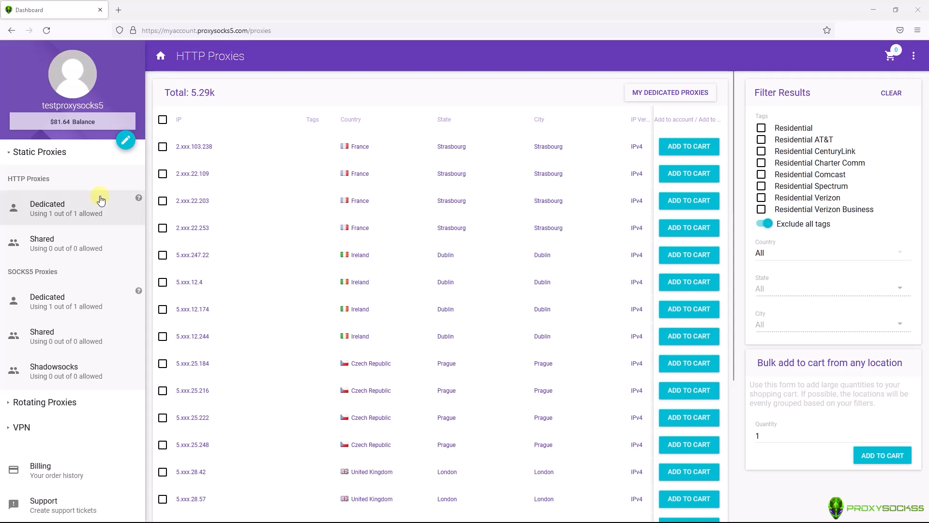
{"action": "mouse_move", "coordinate": [59, 208]}
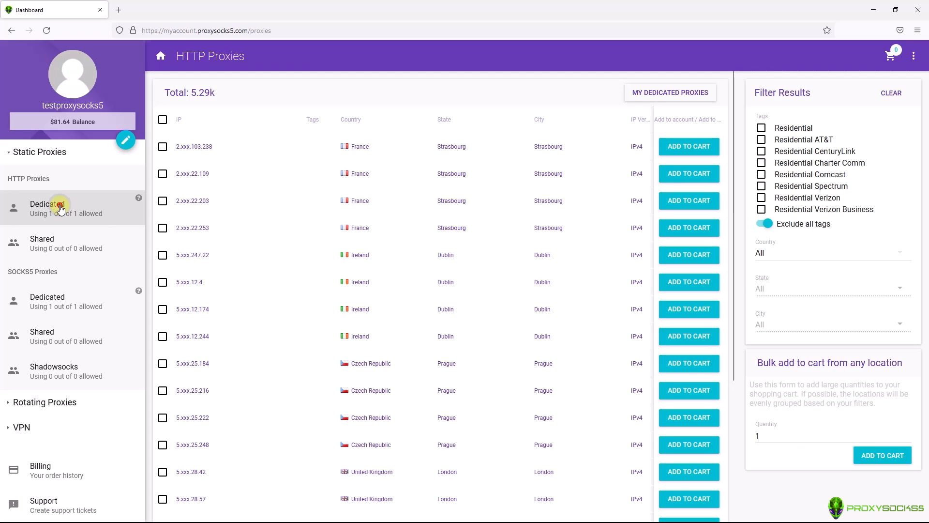
{"action": "mouse_move", "coordinate": [359, 208]}
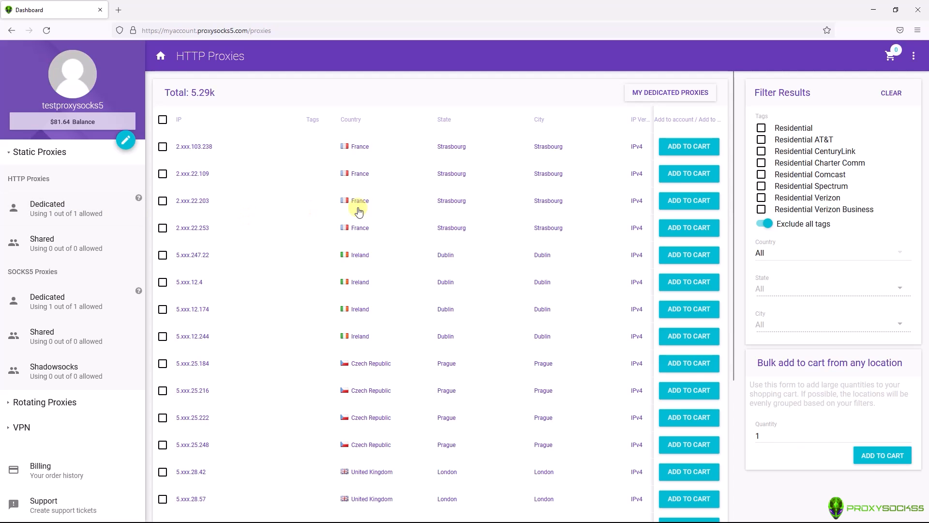
Review the dedicated HTTP proxy's authentication IPs and credentials in the ProxySocks5 dashboard
{"action": "left_click", "coordinate": [670, 92]}
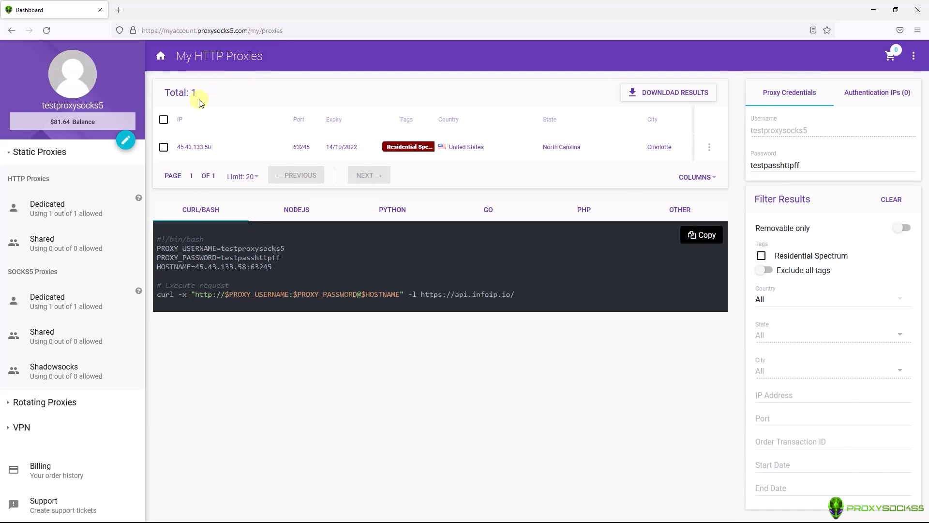
{"action": "mouse_move", "coordinate": [550, 146]}
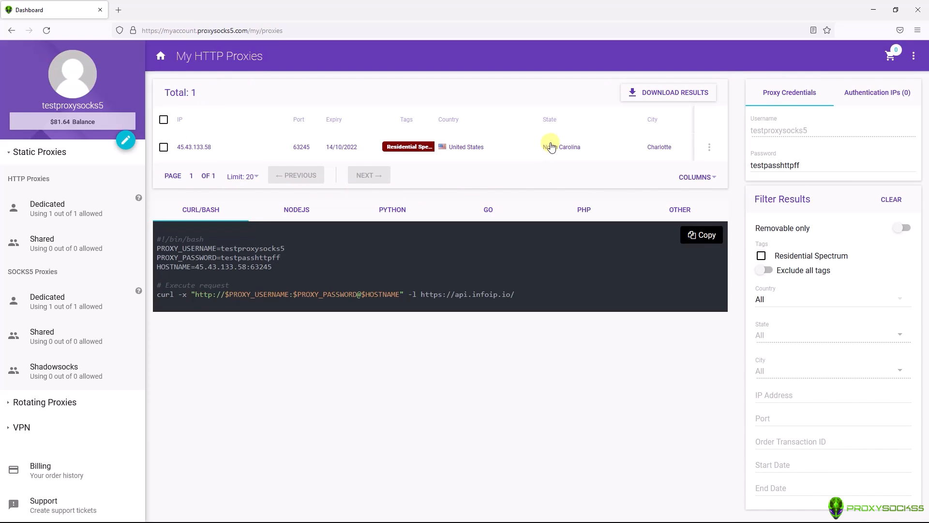
{"action": "mouse_move", "coordinate": [750, 93]}
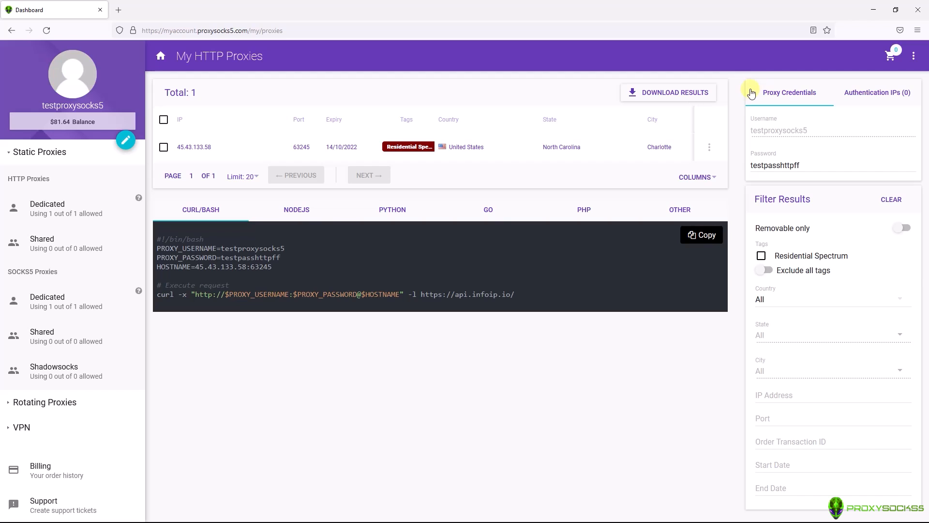
{"action": "mouse_move", "coordinate": [860, 120]}
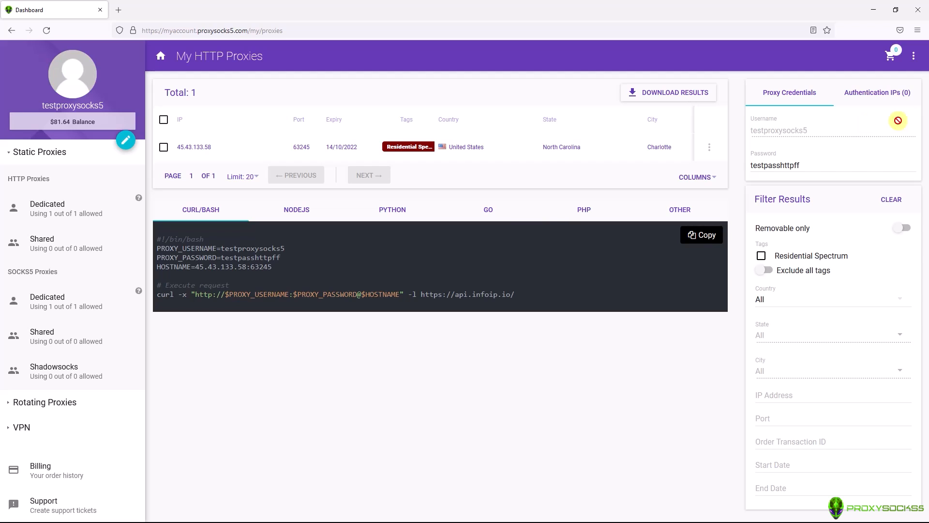
{"action": "left_click", "coordinate": [876, 93]}
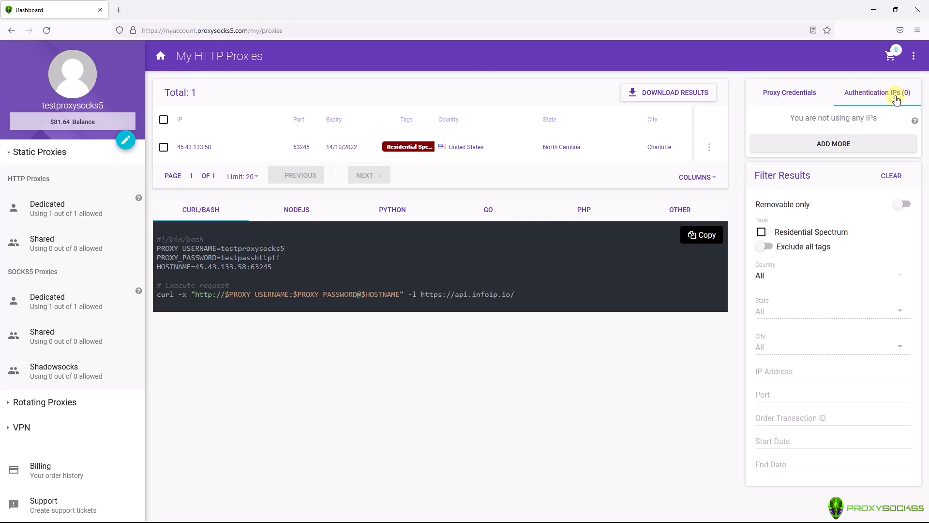
{"action": "mouse_move", "coordinate": [897, 100]}
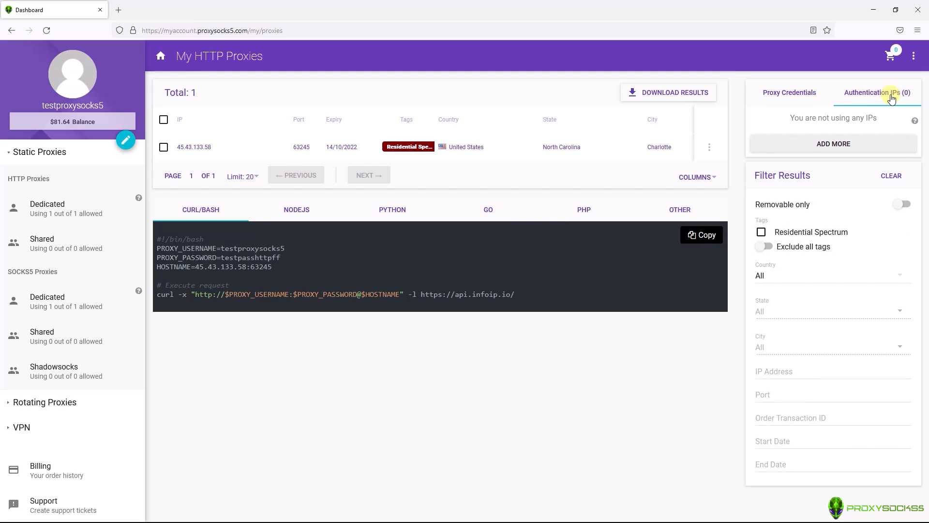
{"action": "mouse_move", "coordinate": [833, 92]}
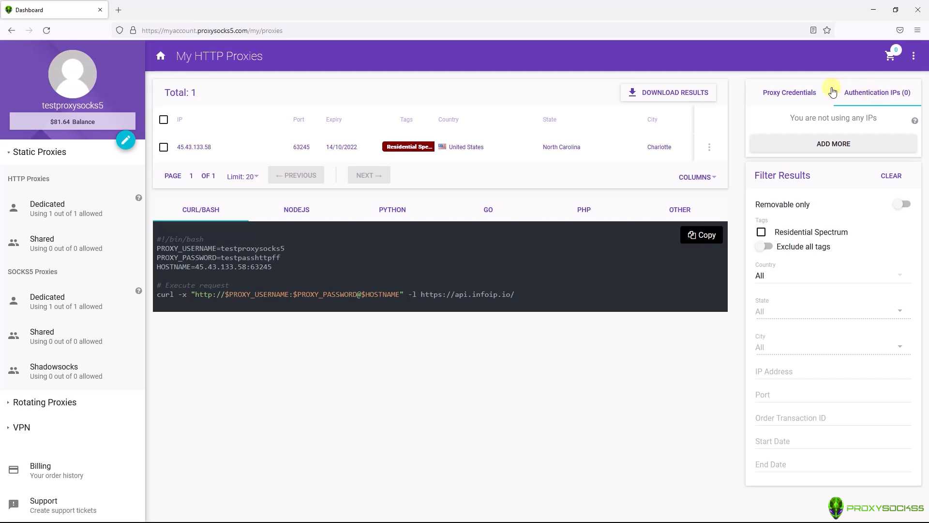
{"action": "left_click", "coordinate": [788, 92]}
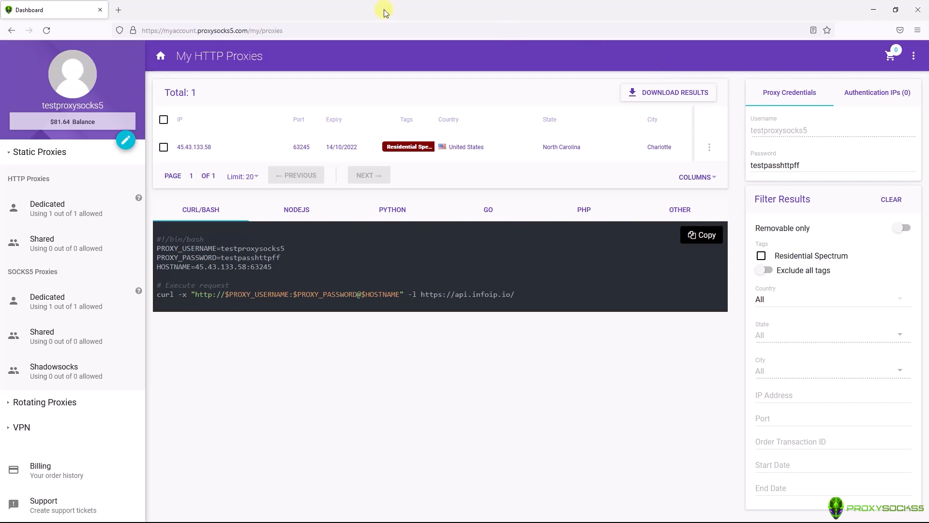
Open Firefox Settings, search 'proxy', and open the network connection settings
{"action": "left_click", "coordinate": [917, 30]}
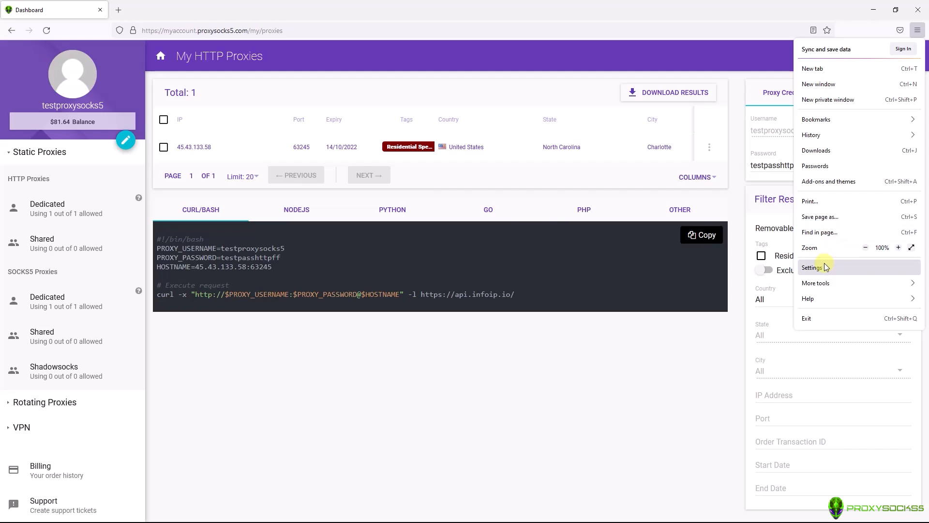
{"action": "left_click", "coordinate": [813, 267]}
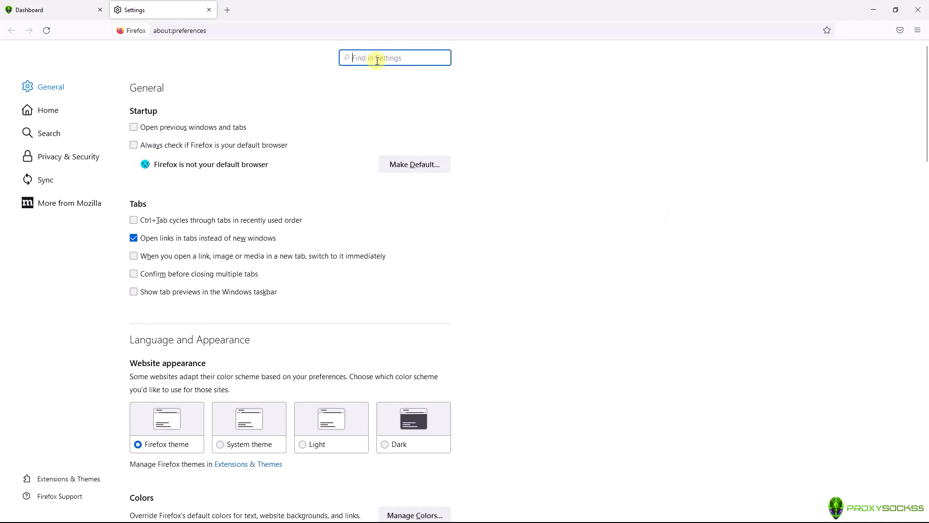
{"action": "type", "text": "proxy"}
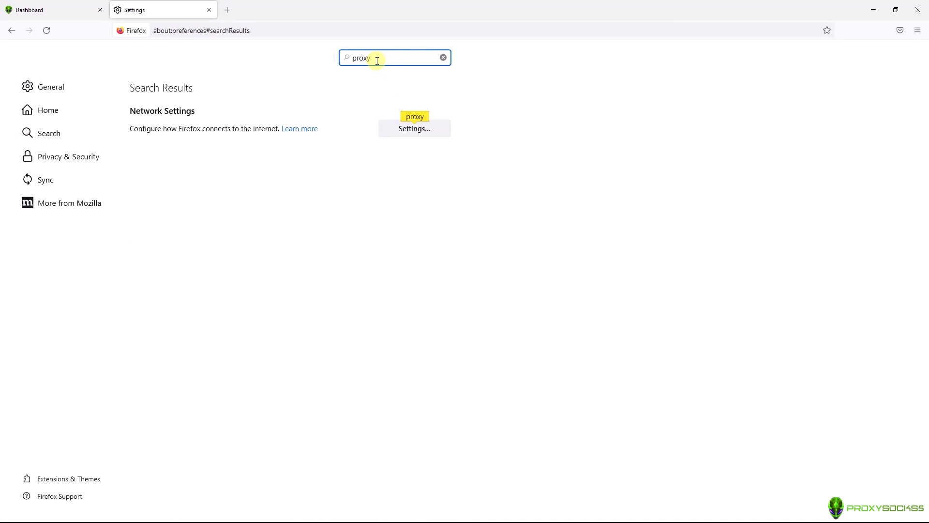
{"action": "left_click", "coordinate": [415, 129]}
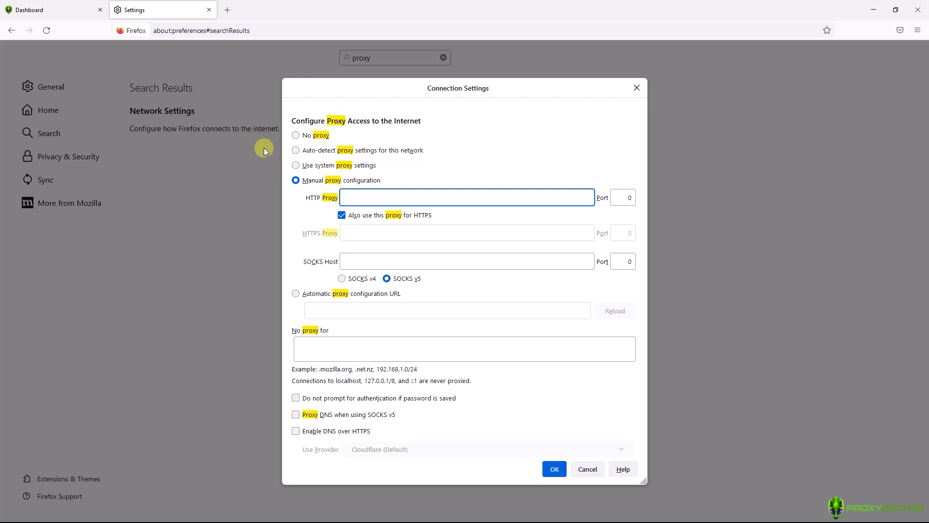
Save manual proxy configuration with HTTP proxy 45.43.133.58 and port 63245
{"action": "left_click", "coordinate": [54, 10]}
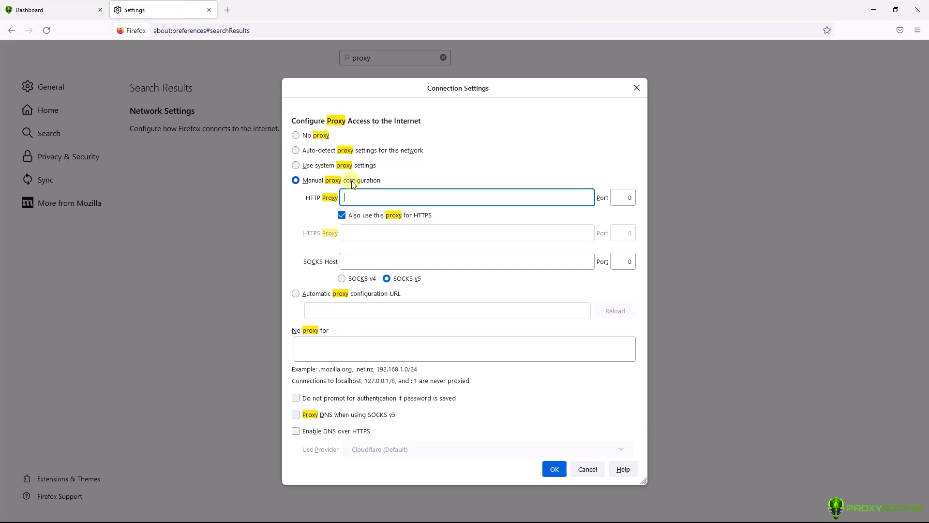
{"action": "type", "text": "45"}
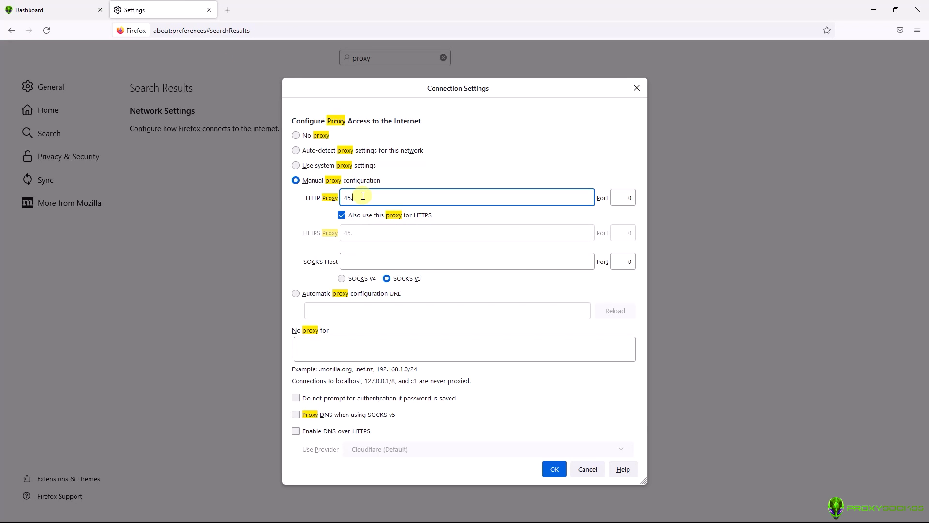
{"action": "type", "text": ".43."}
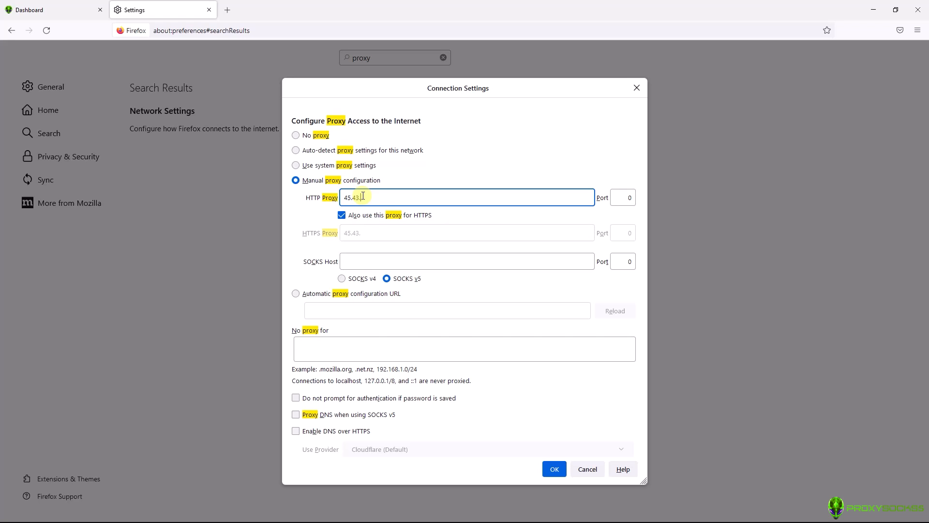
{"action": "type", "text": "133"}
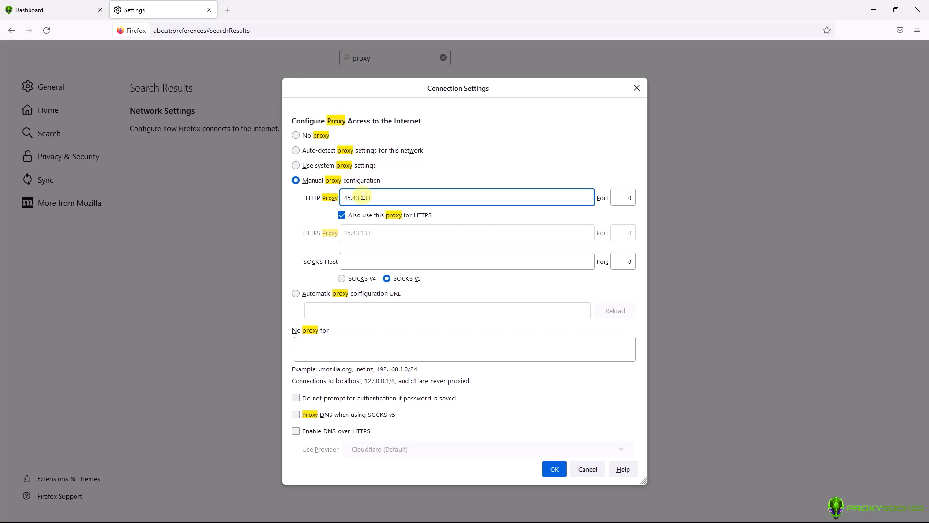
{"action": "type", "text": ".58"}
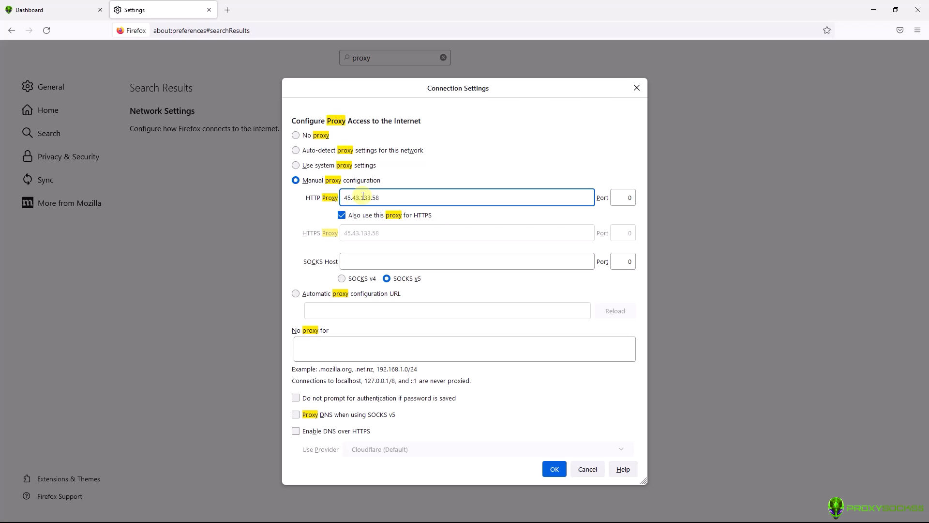
{"action": "left_click", "coordinate": [552, 467]}
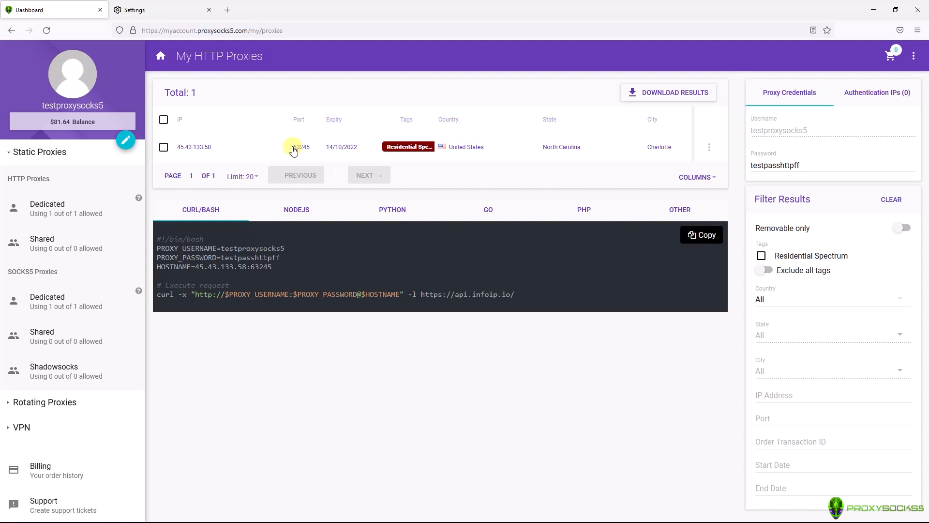
{"action": "left_click", "coordinate": [160, 11]}
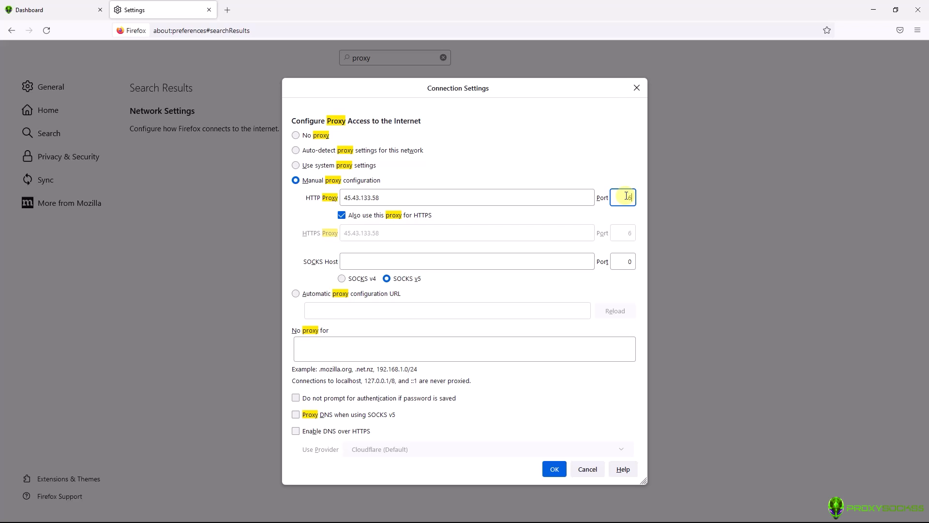
{"action": "type", "text": "63245"}
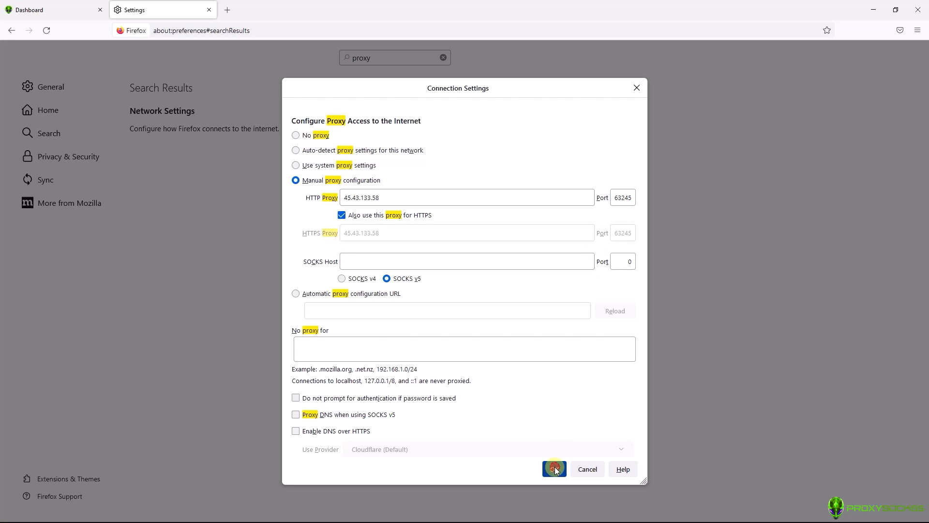
{"action": "left_click", "coordinate": [554, 469]}
{"action": "type", "text": "myip"}
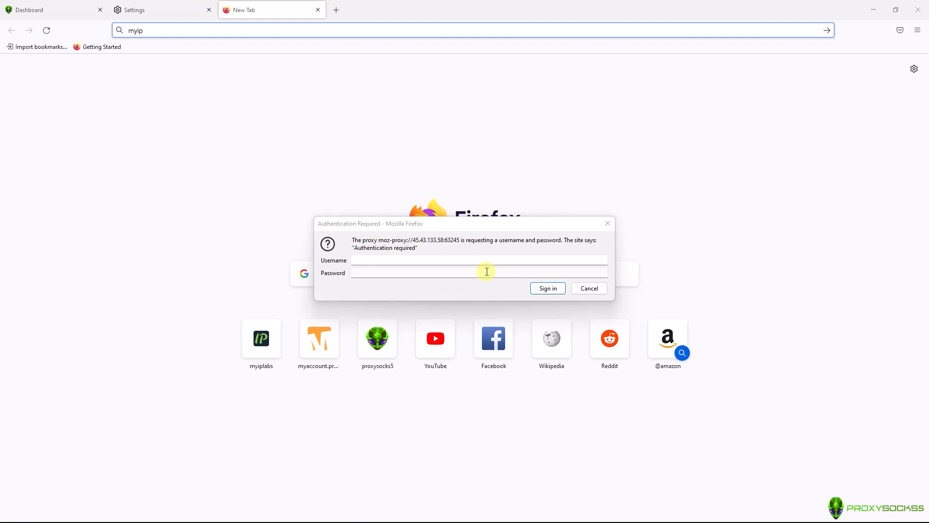
Enter the proxy username 'testproxysocks5' in the authentication prompt, then move to the password field
{"action": "left_click", "coordinate": [479, 260]}
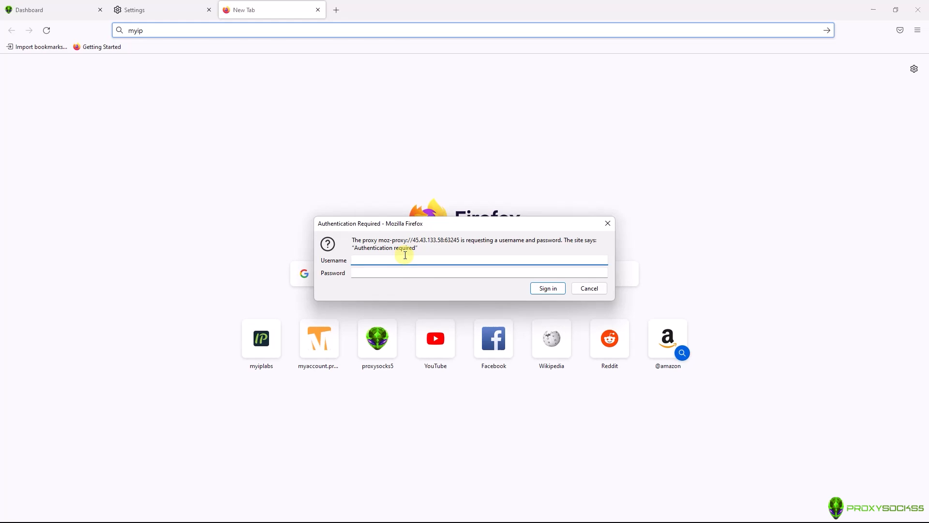
{"action": "type", "text": "testproxysocks5"}
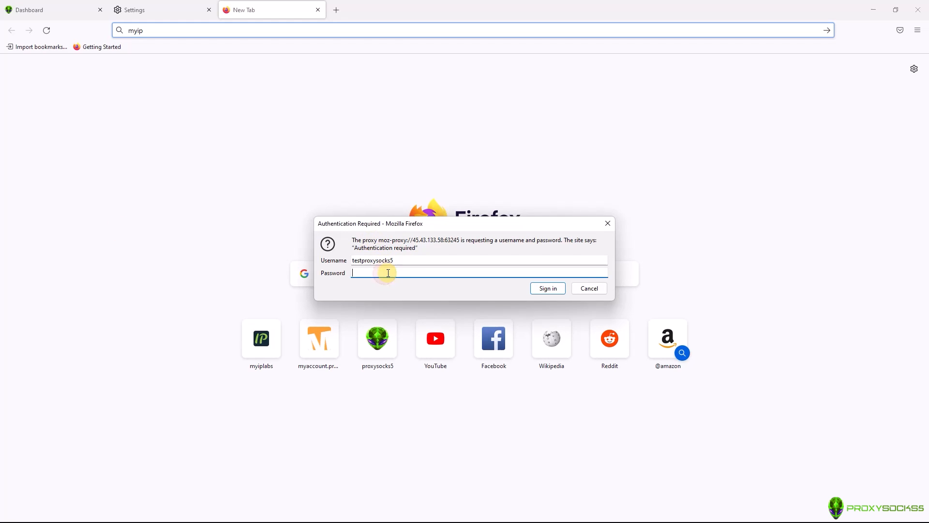
{"action": "left_click", "coordinate": [547, 288]}
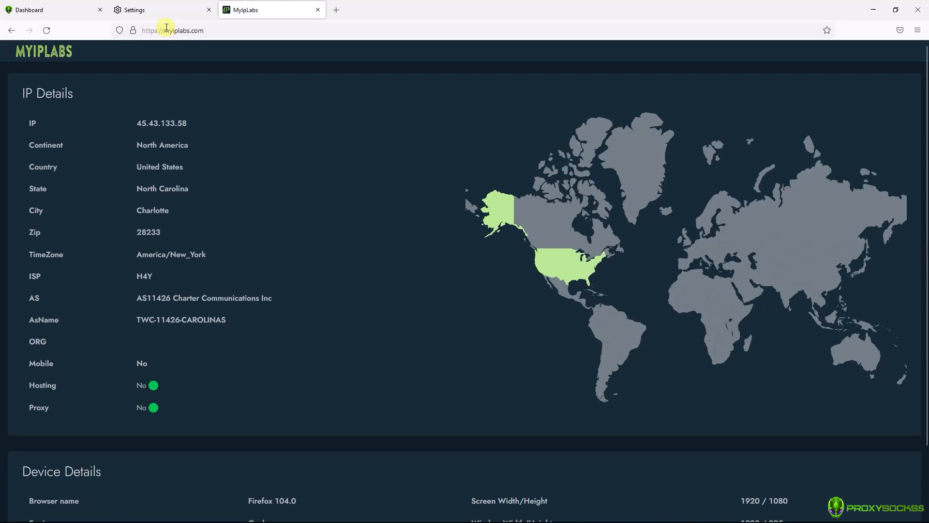
{"action": "mouse_move", "coordinate": [138, 123]}
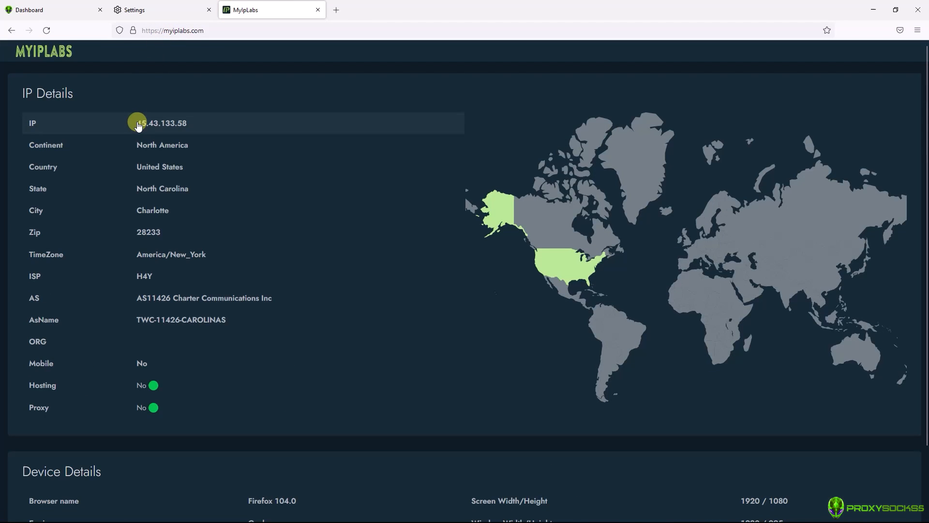